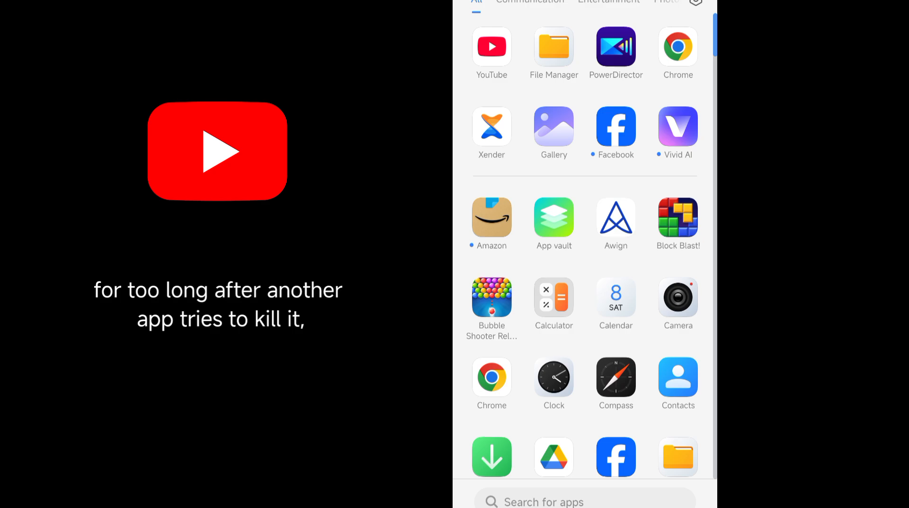
- Locate YouTube in Manage apps, force-stop it, and review its app info page
scroll(down, 3)
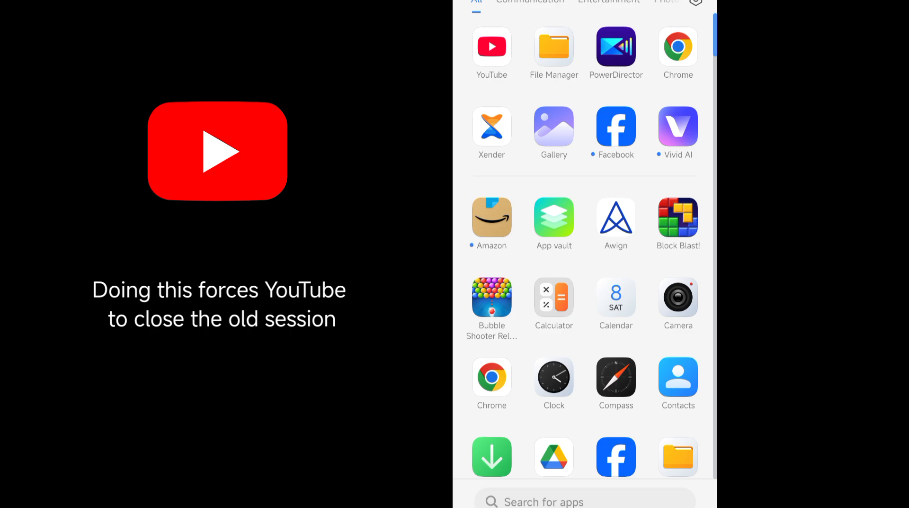
scroll(down, 3)
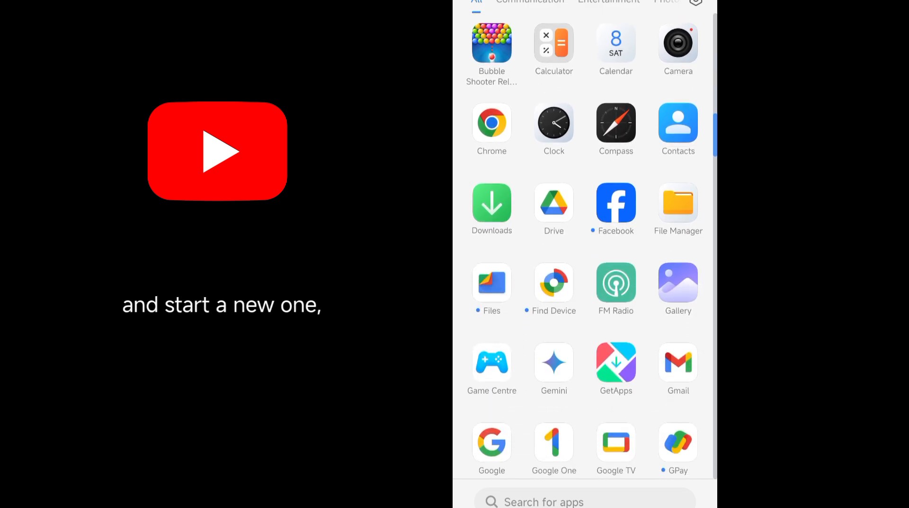
scroll(down, 3)
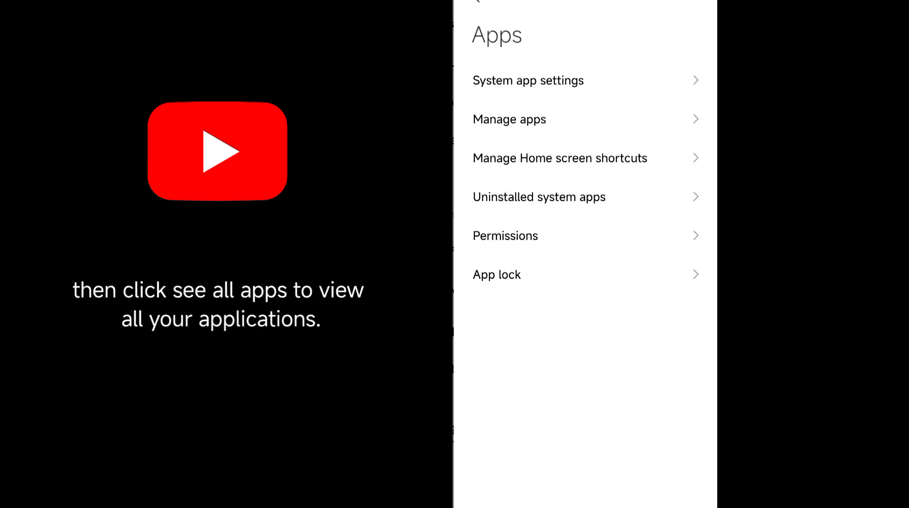
click(509, 119)
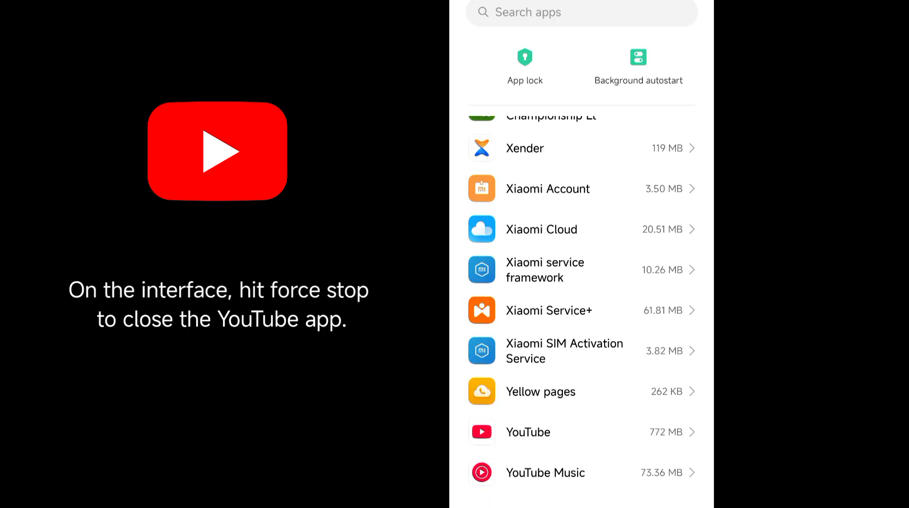
click(528, 432)
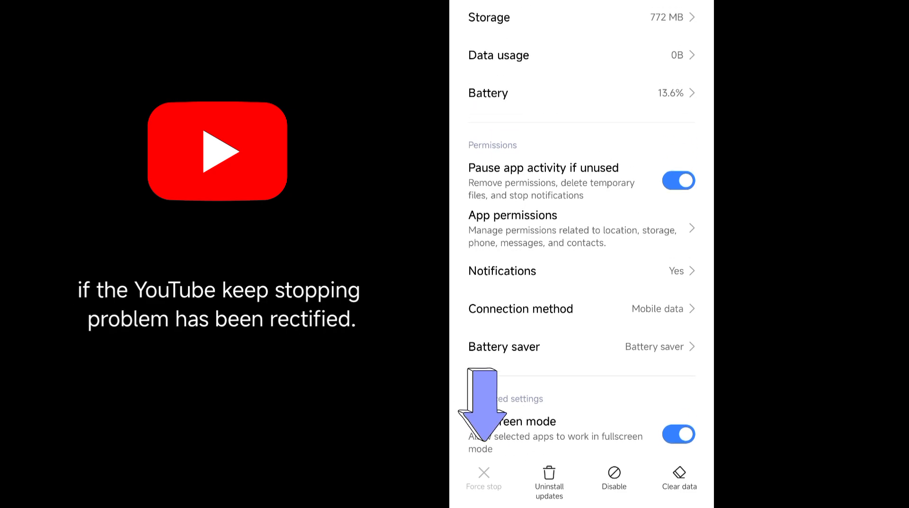
scroll(down, 3)
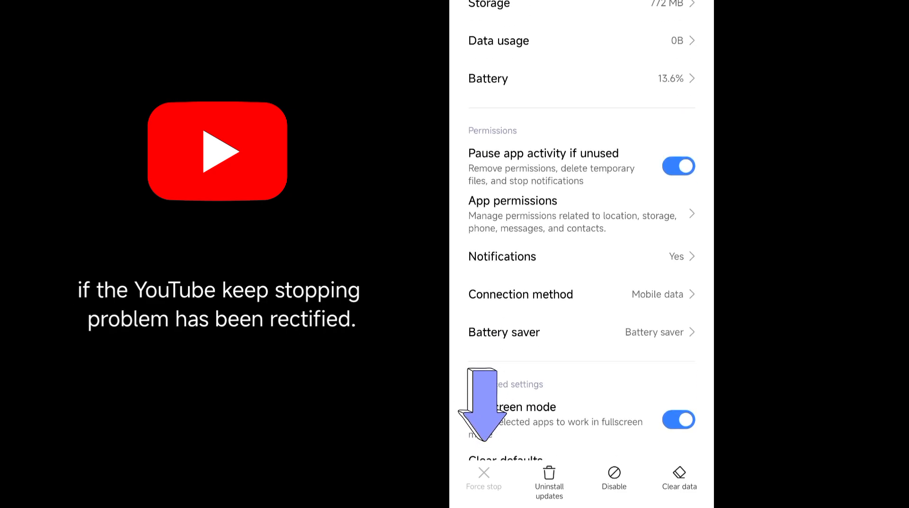
scroll(down, 3)
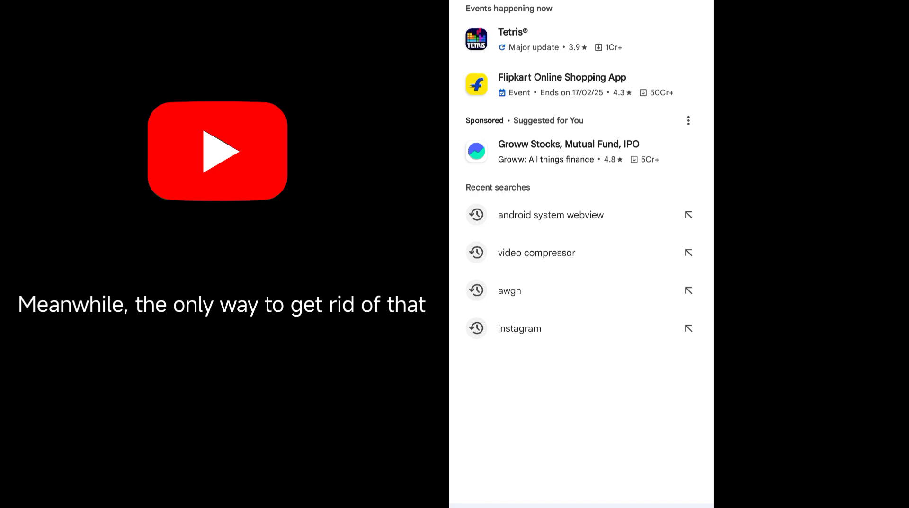
- Search 'yo' in Play Store, choose YouTube, and start its update
text(yo)
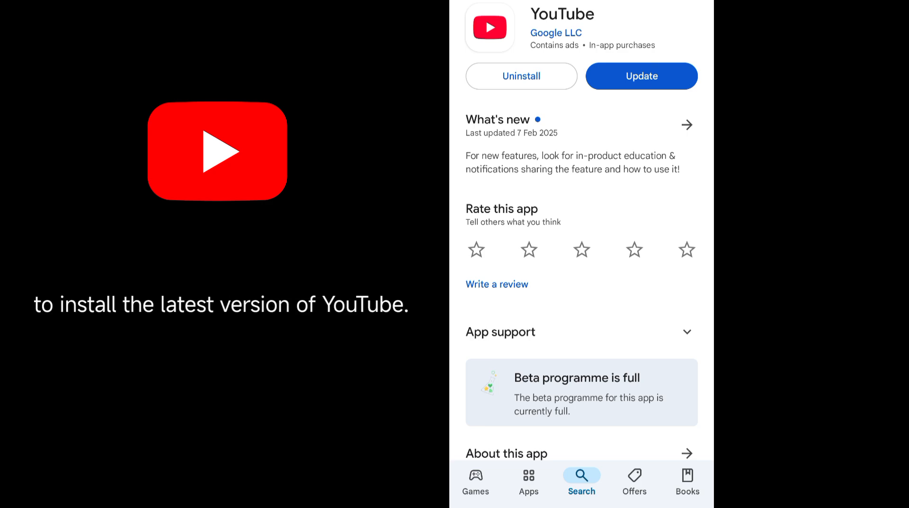
click(641, 76)
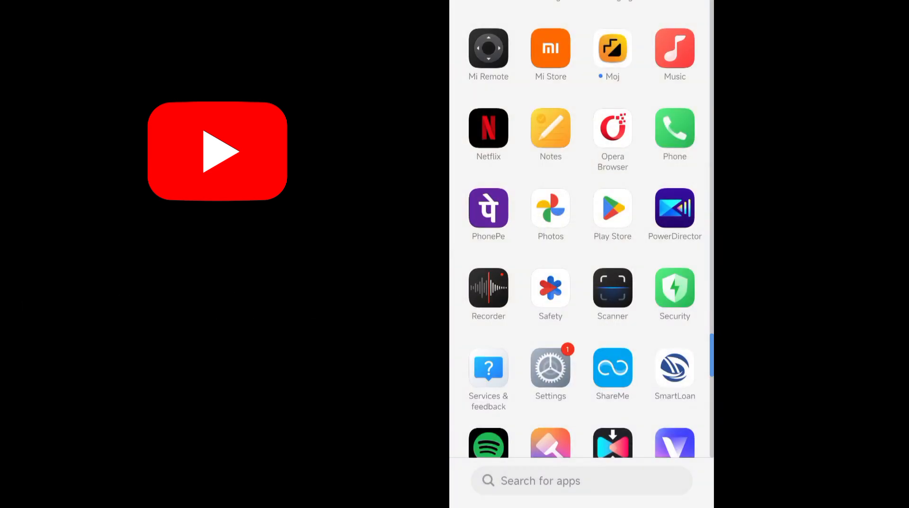
- View the phone's storage breakdown (61.7 GB of 128 GB used) via About phone
click(550, 367)
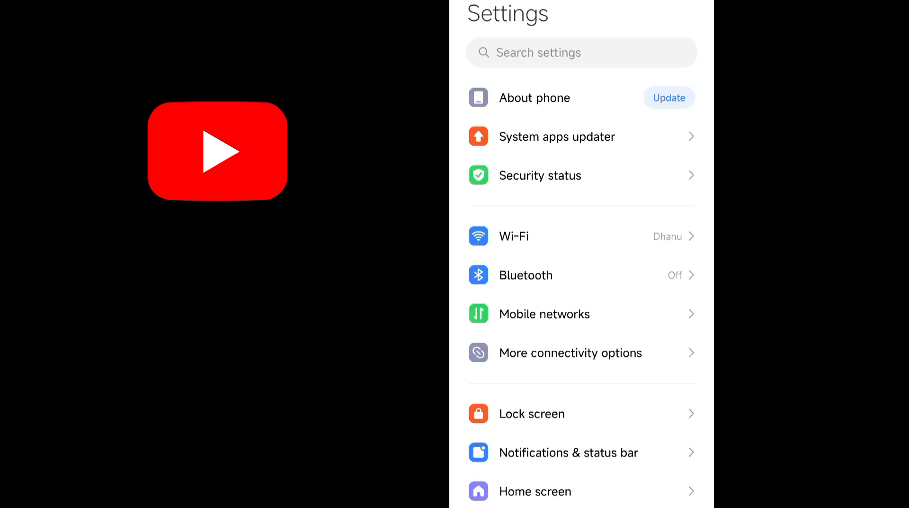
click(534, 98)
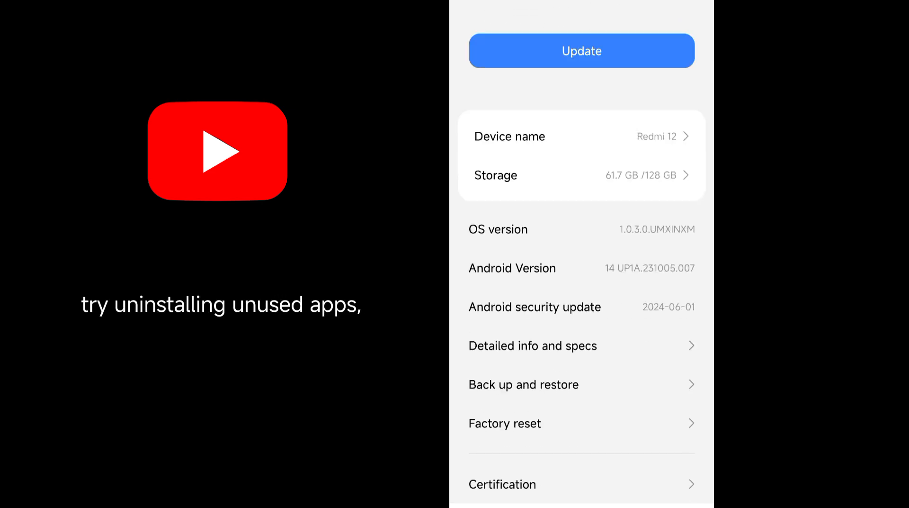
click(581, 175)
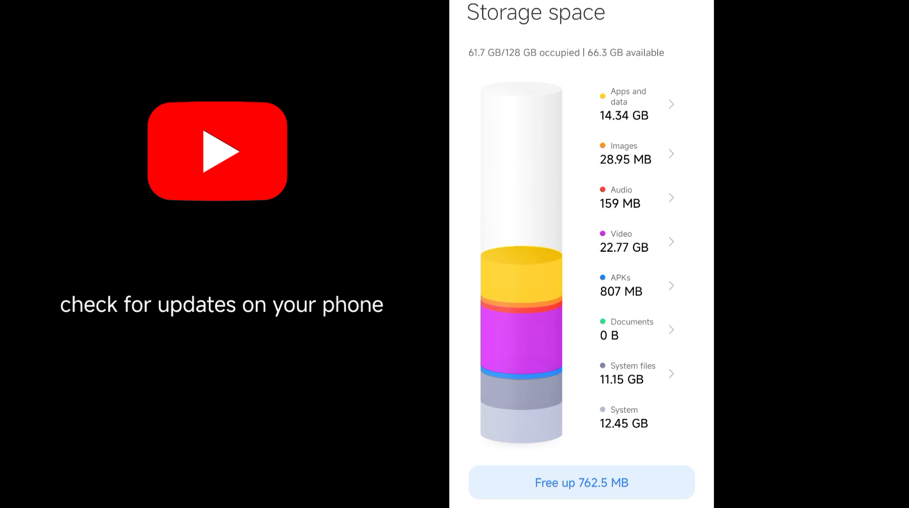
- Review the Xiaomi HyperOS version and the offered system update on About phone
scroll(down, 3)
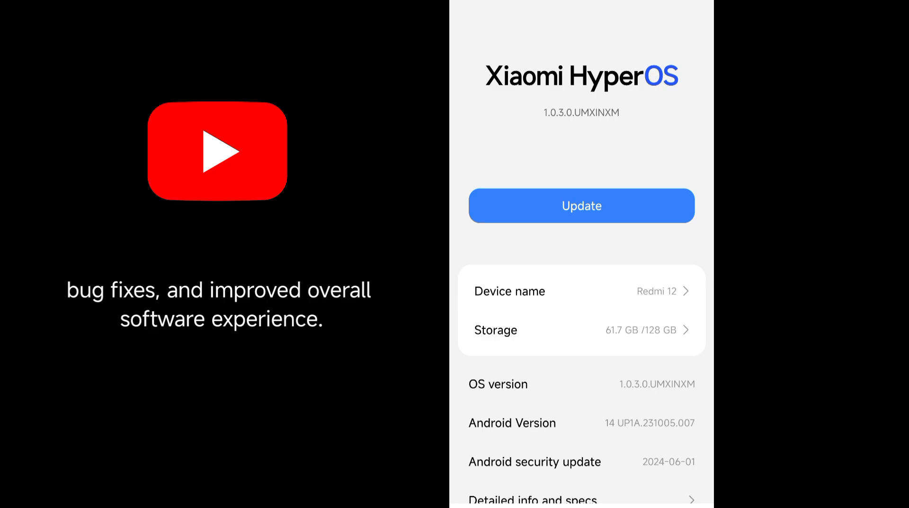
scroll(down, 3)
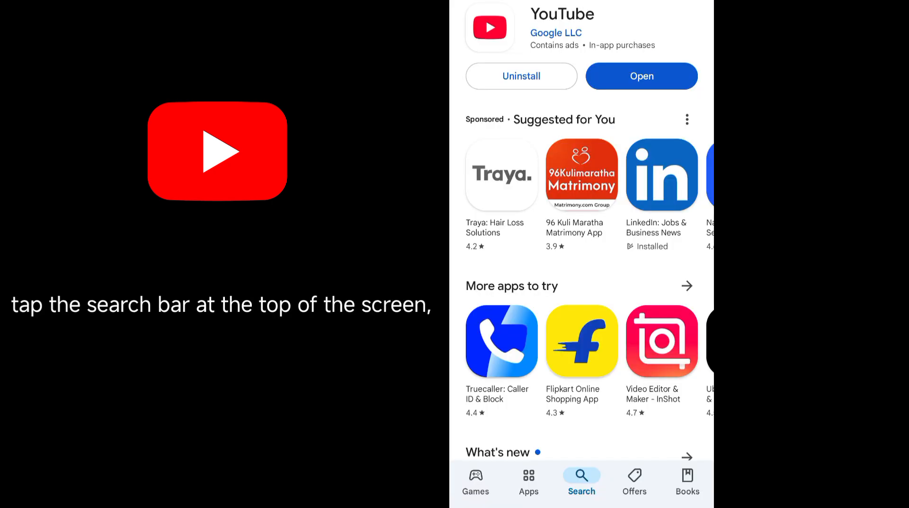
- Uninstall YouTube's updates, then start downloading its latest version (Pending)
scroll(down, 3)
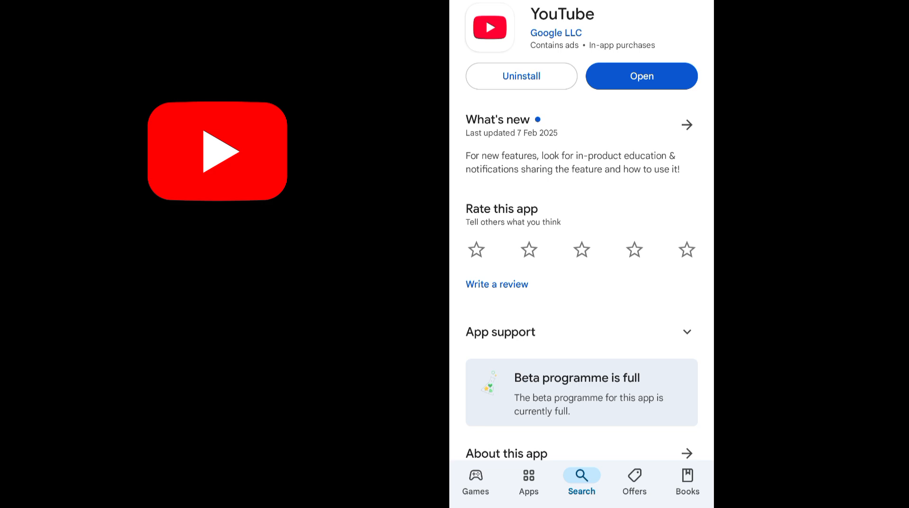
click(521, 76)
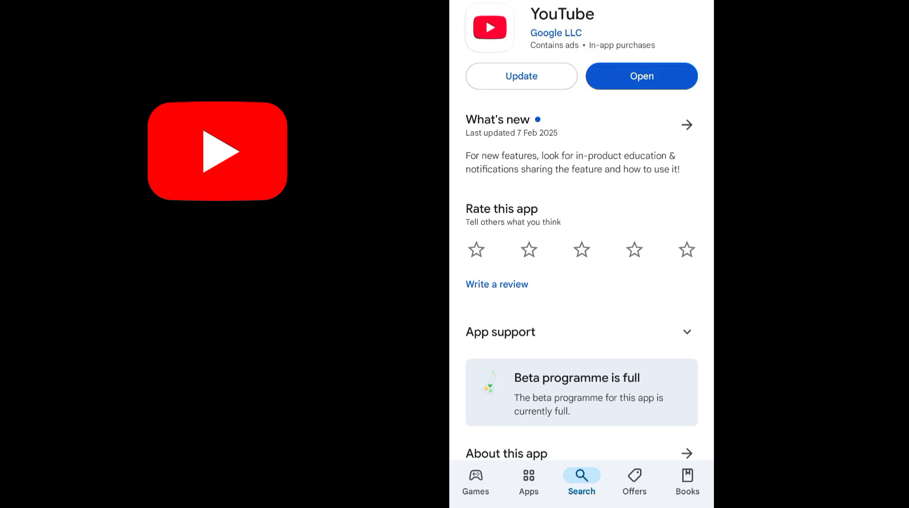
click(521, 75)
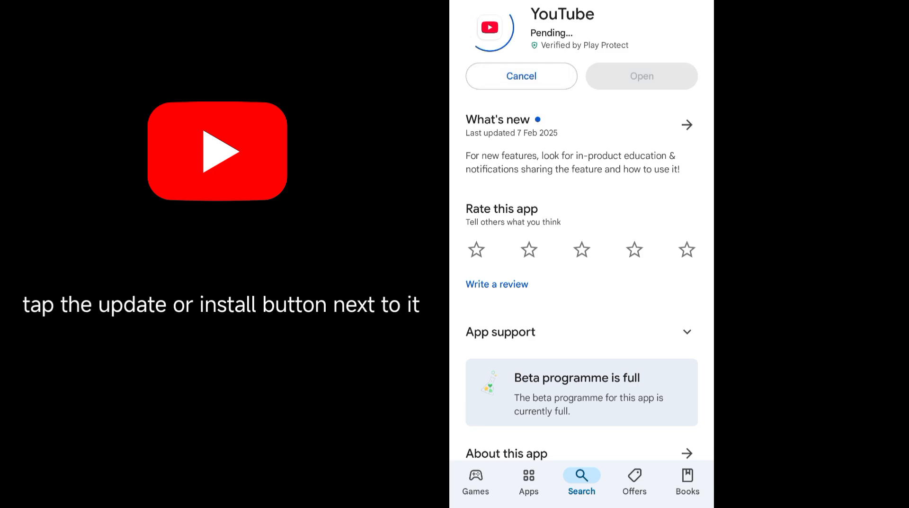